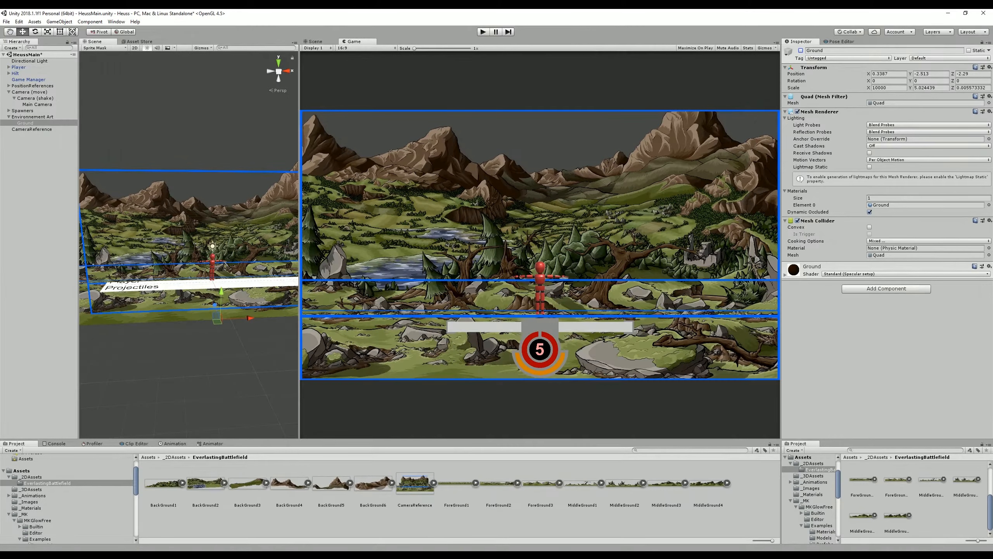
Step: Select the CameraReference object so its sprite overlays the battlefield scene in the Game view
{"action": "left_click", "coordinate": [33, 129]}
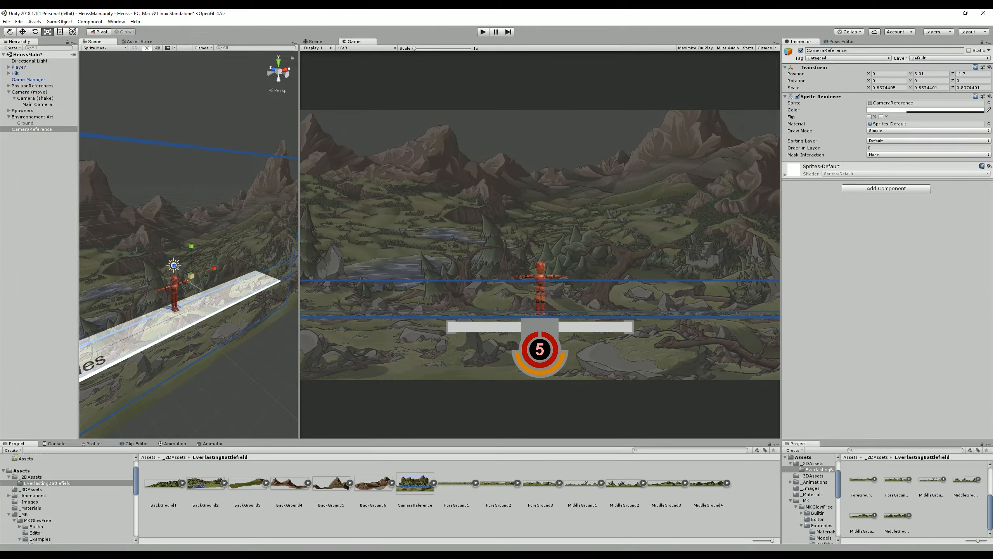